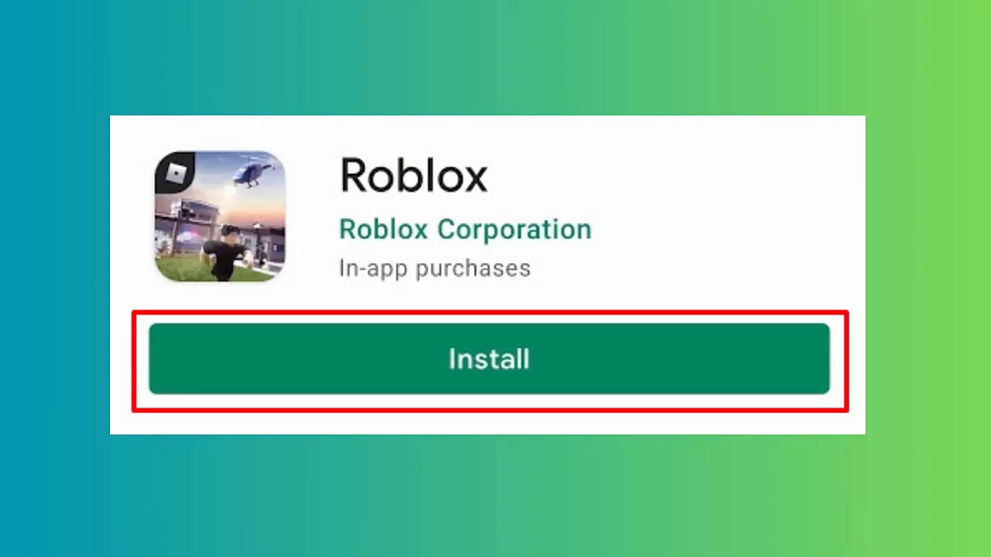
# Step: Install Roblox again from its Google Play Store listing
pyautogui.click(489, 359)
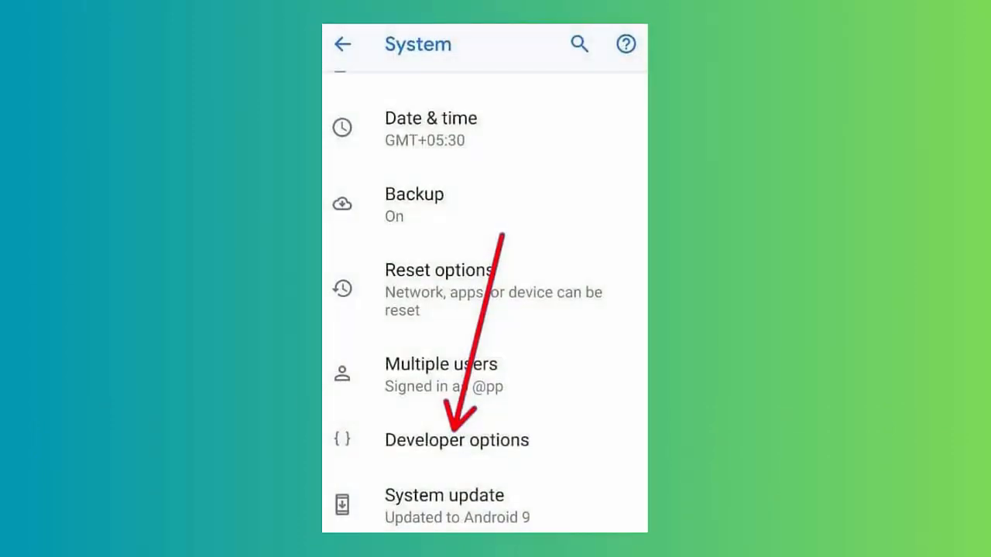
# Step: Enter Developer options from the System settings page
pyautogui.click(455, 439)
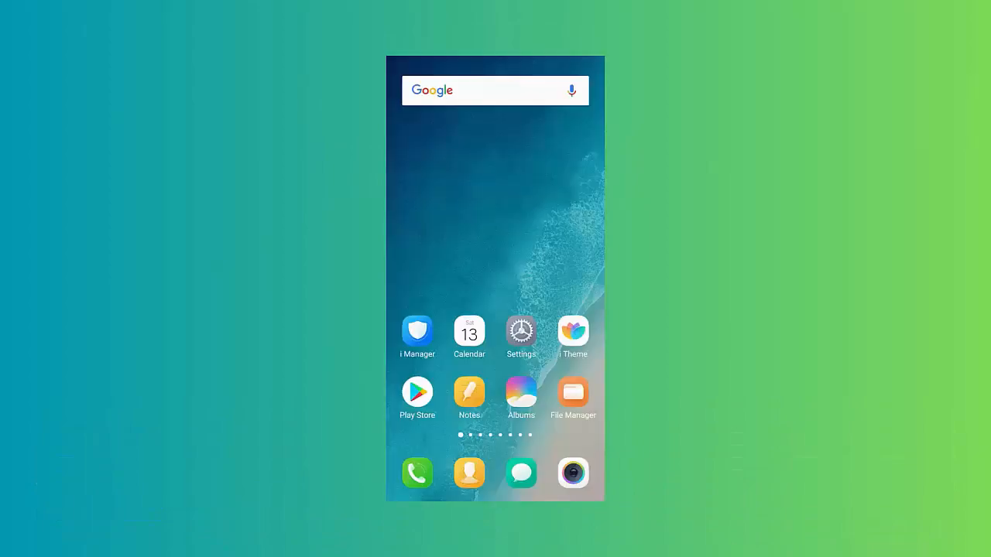
pyautogui.click(520, 331)
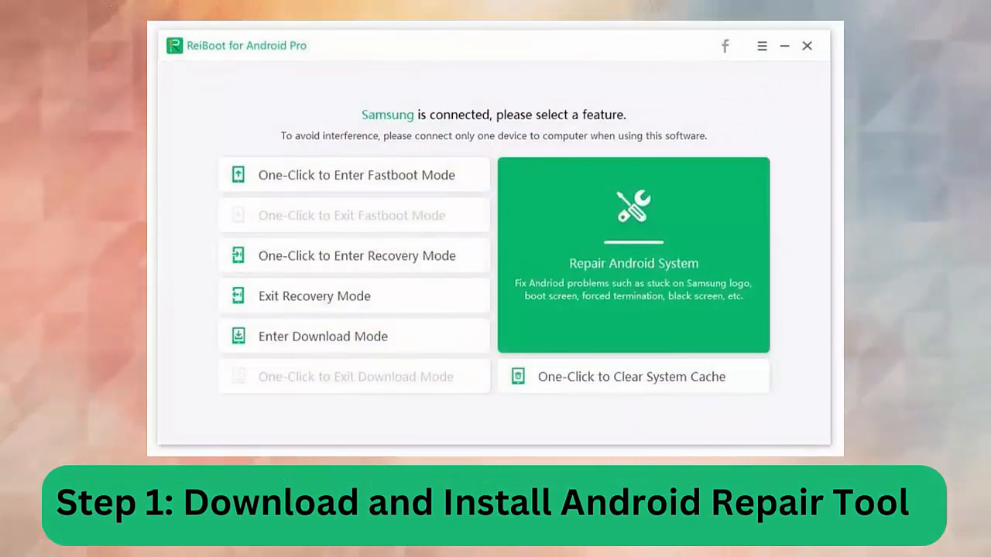
# Step: Start Repair Android System for Samsung Galaxy J7 (SM-J7008) and begin the firmware download
pyautogui.click(631, 256)
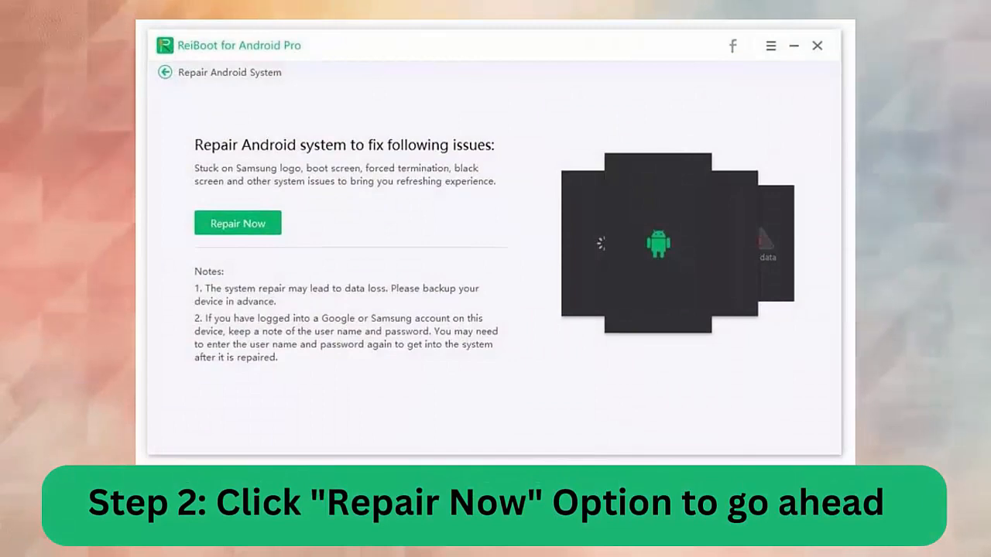
pyautogui.click(239, 223)
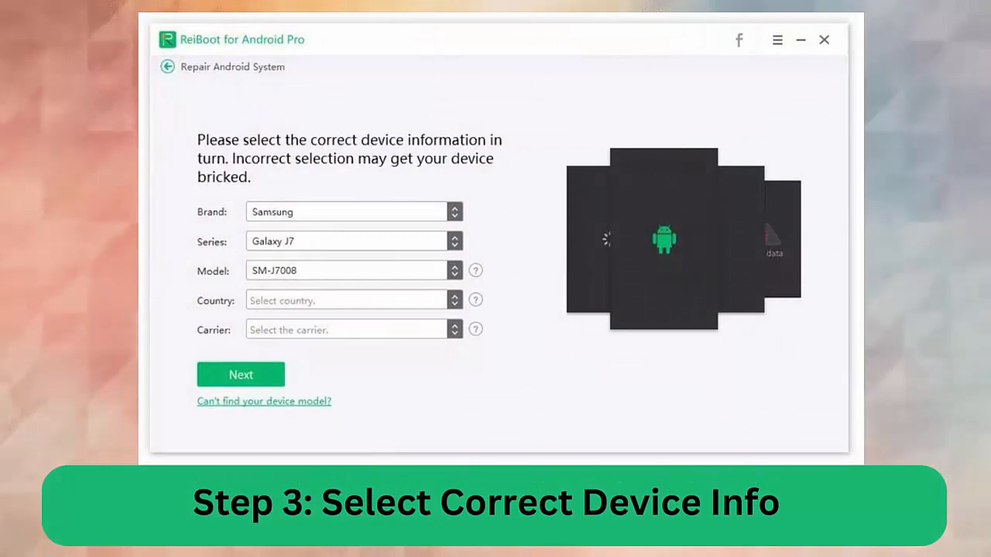
pyautogui.click(240, 375)
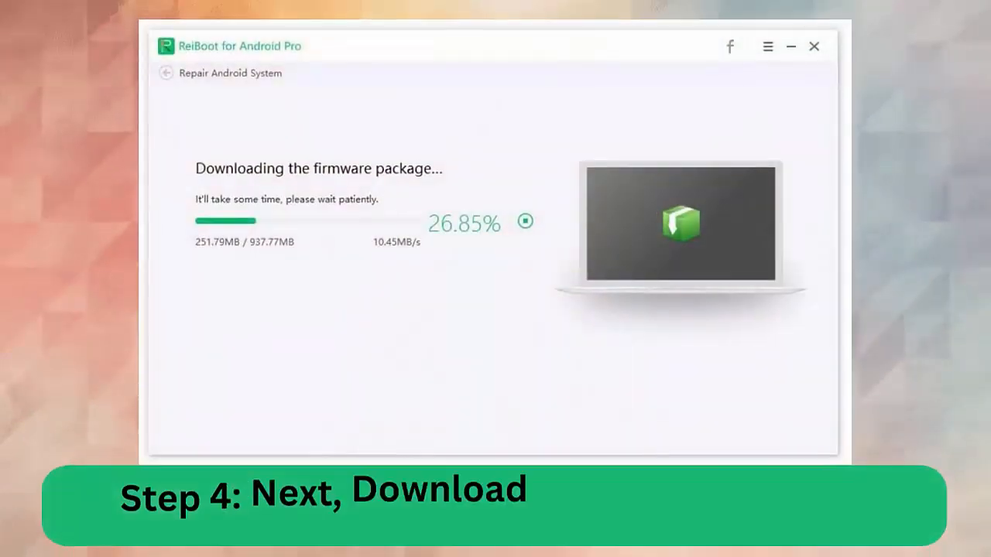